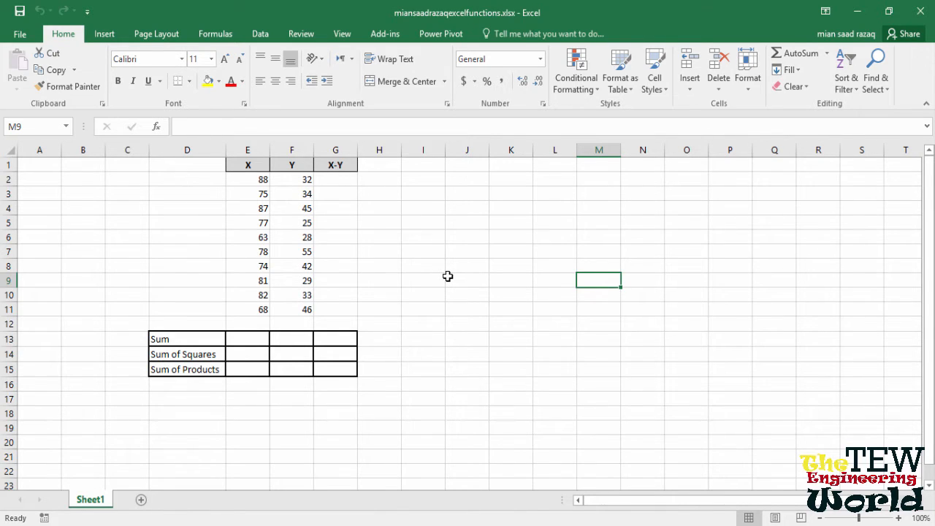
pyautogui.moveTo(444, 287)
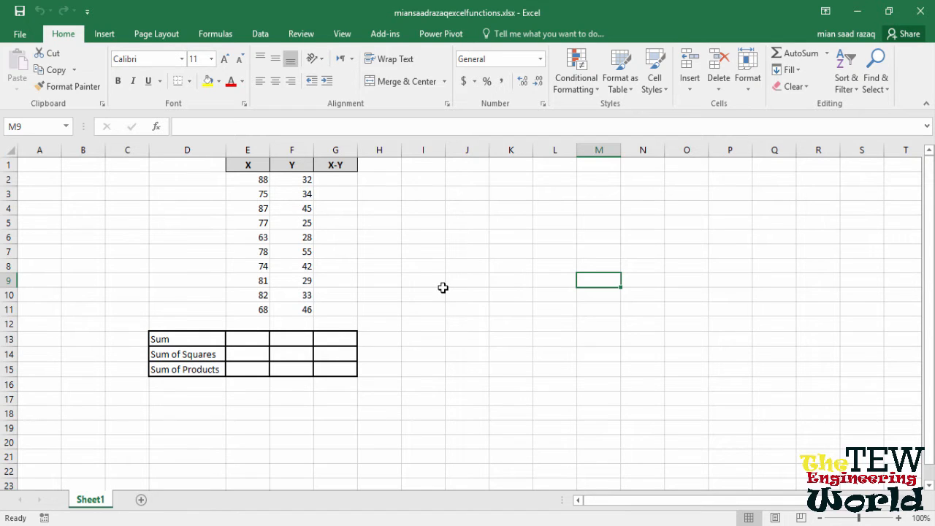
pyautogui.moveTo(409, 277)
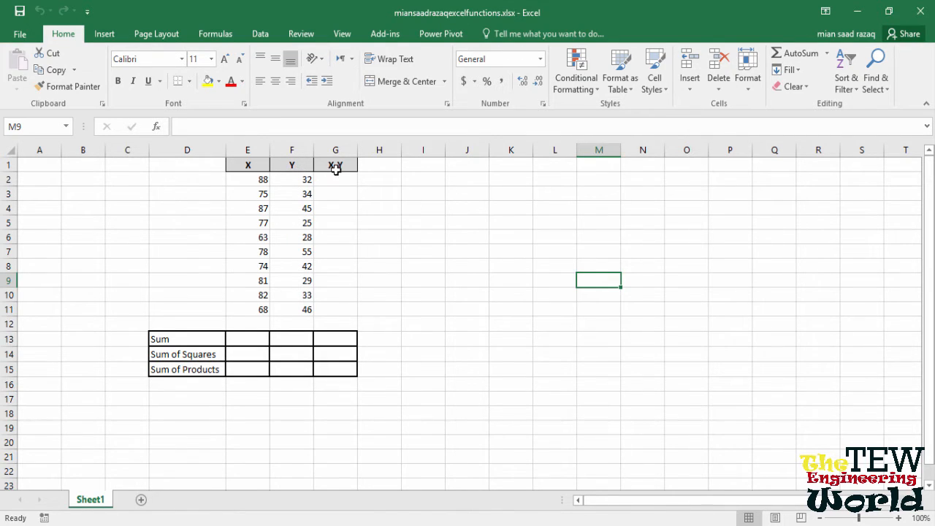
pyautogui.moveTo(383, 202)
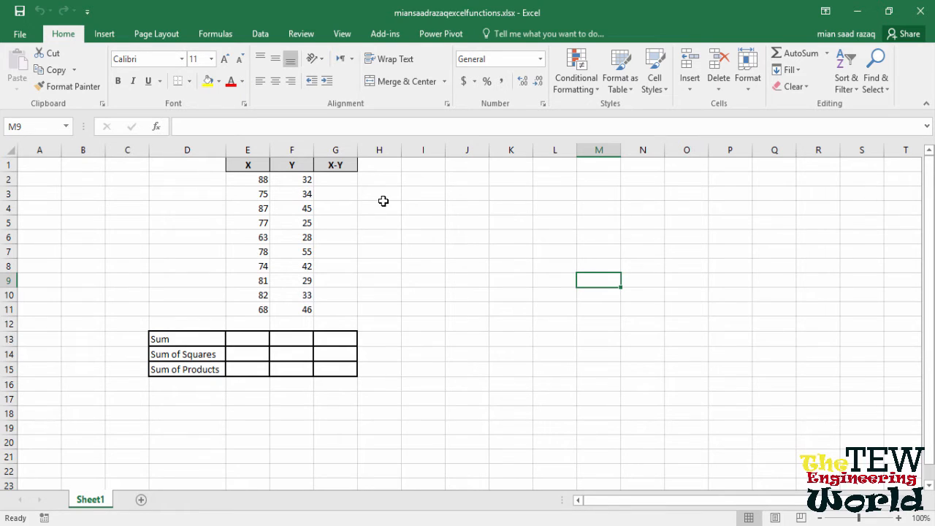
pyautogui.moveTo(344, 193)
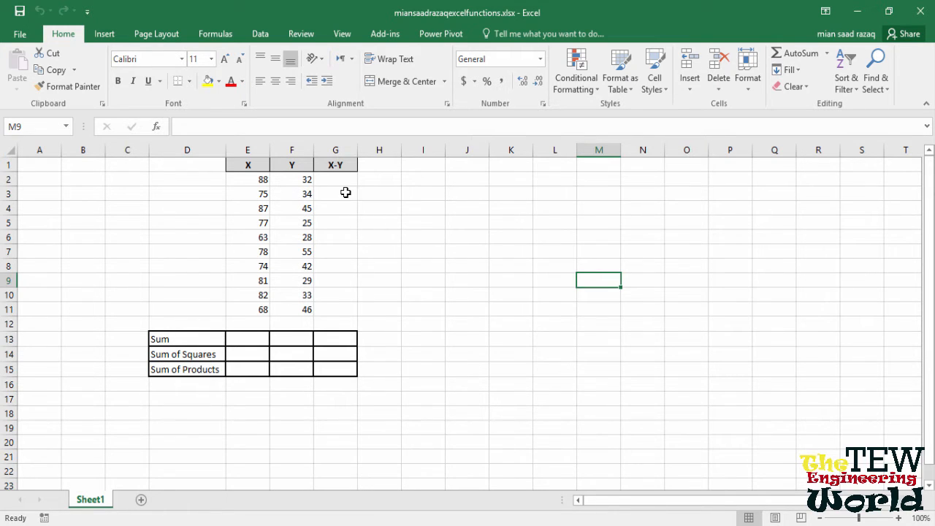
pyautogui.moveTo(387, 218)
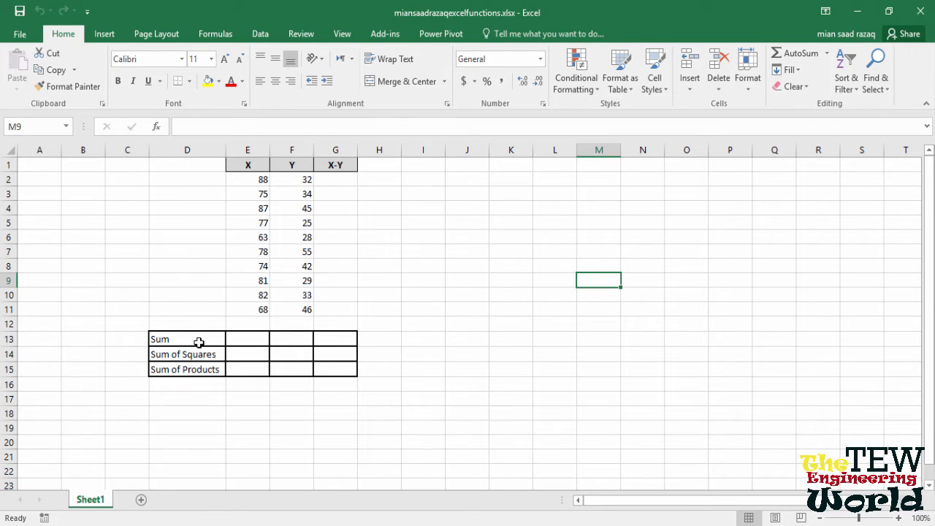
pyautogui.moveTo(240, 325)
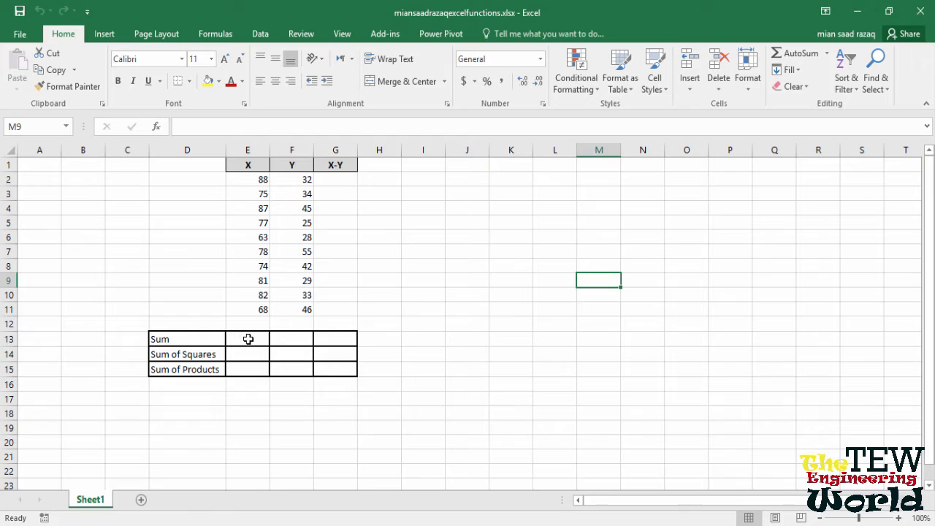
# Insert a SUM formula over the X values E2:E11 in the X Sum cell, showing 773.
pyautogui.click(248, 339)
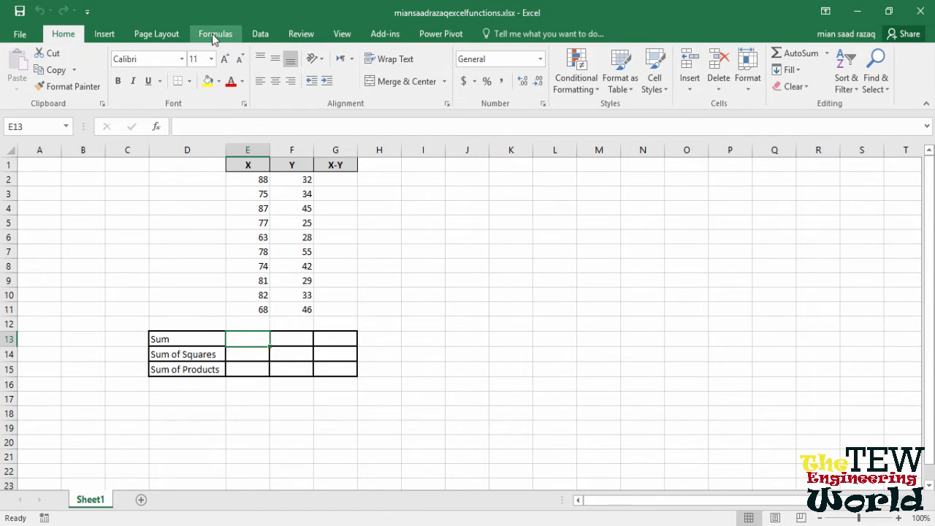
pyautogui.click(215, 34)
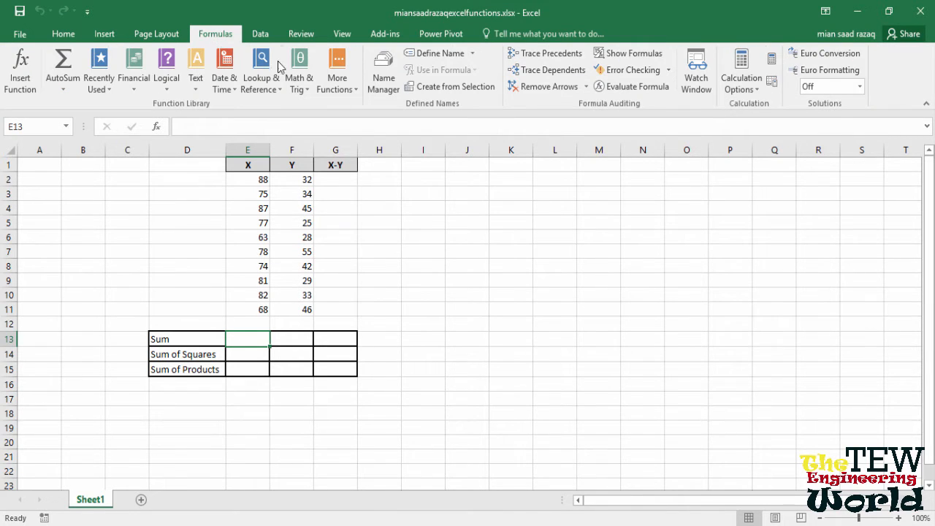
pyautogui.click(298, 70)
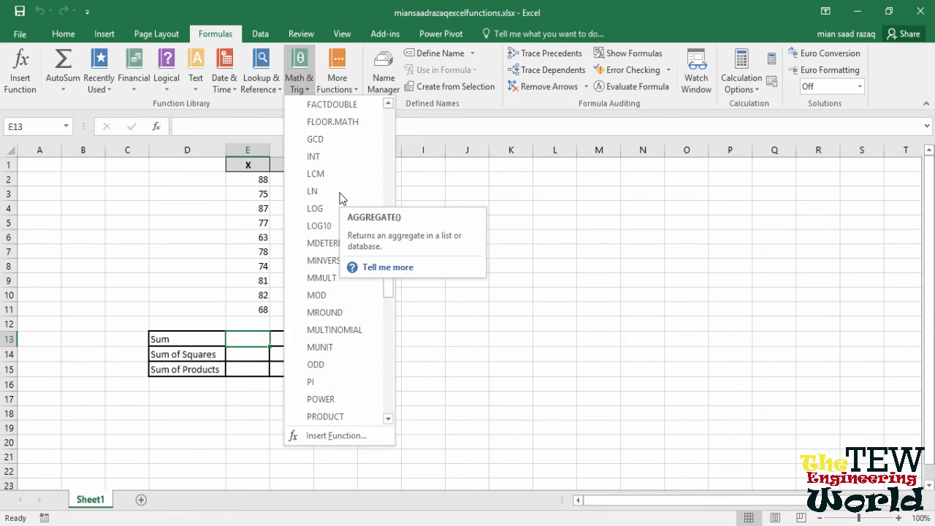
pyautogui.scroll(-3)
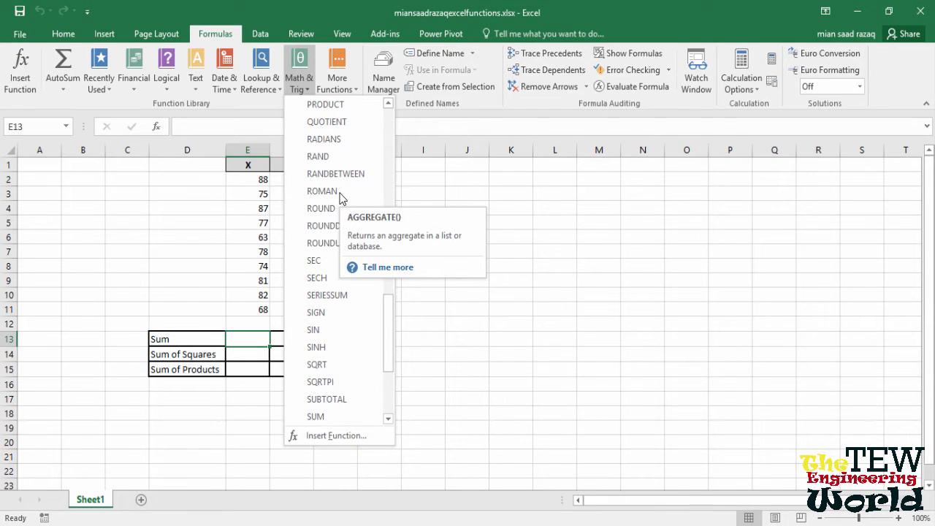
pyautogui.moveTo(315, 416)
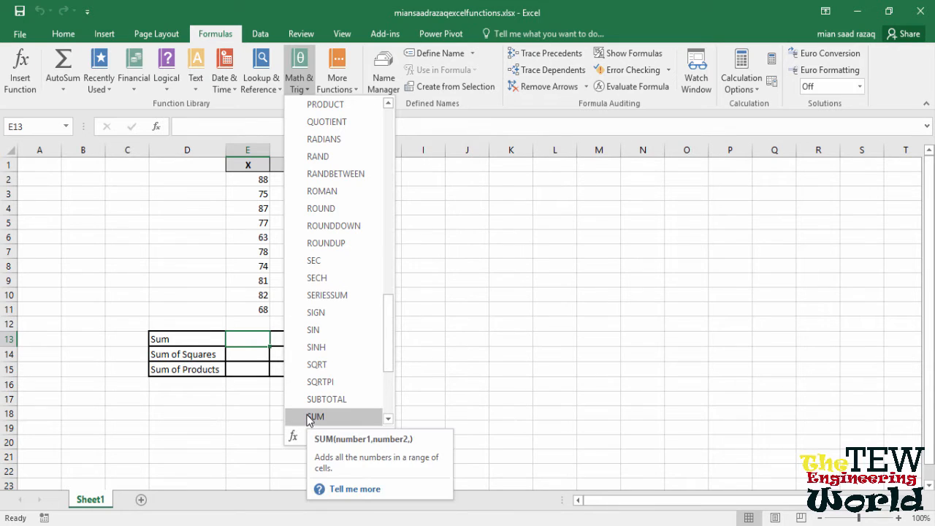
pyautogui.click(315, 416)
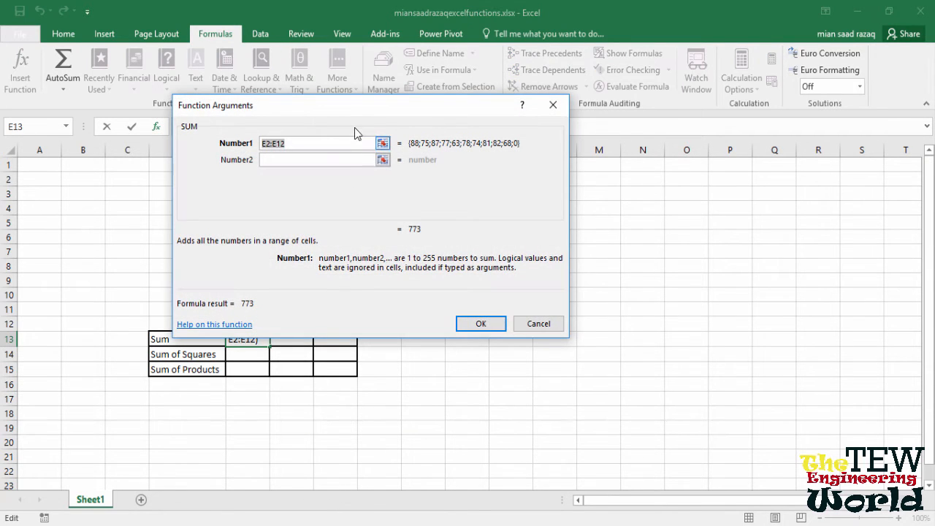
pyautogui.moveTo(358, 105); pyautogui.dragTo(567, 143)
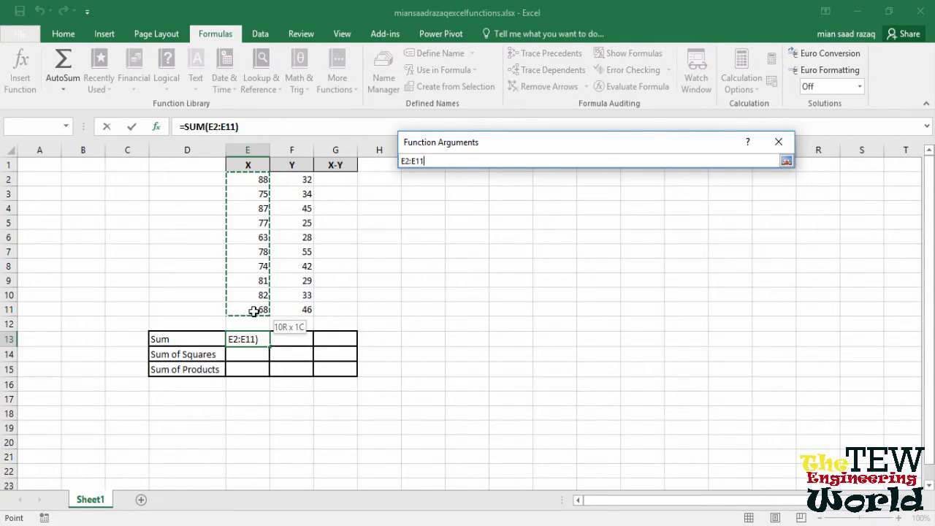
pyautogui.click(786, 160)
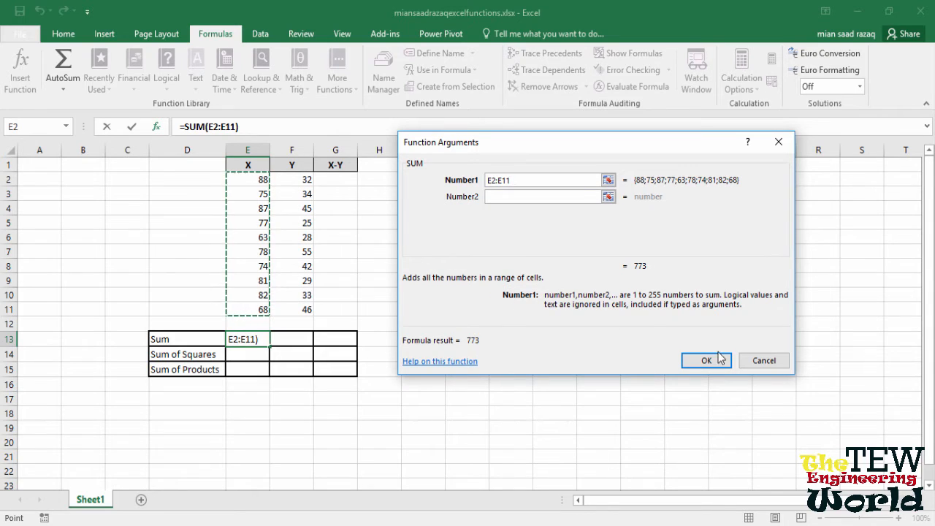
pyautogui.click(705, 359)
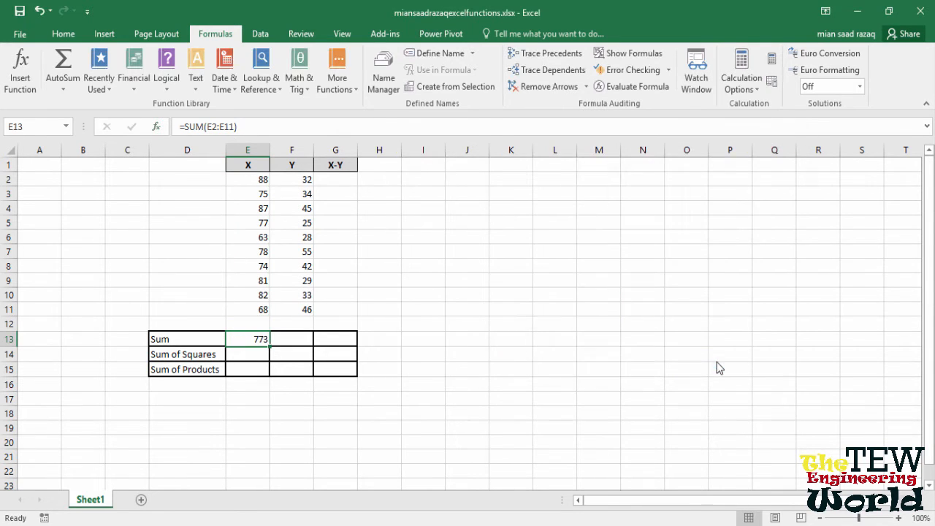
pyautogui.moveTo(314, 418)
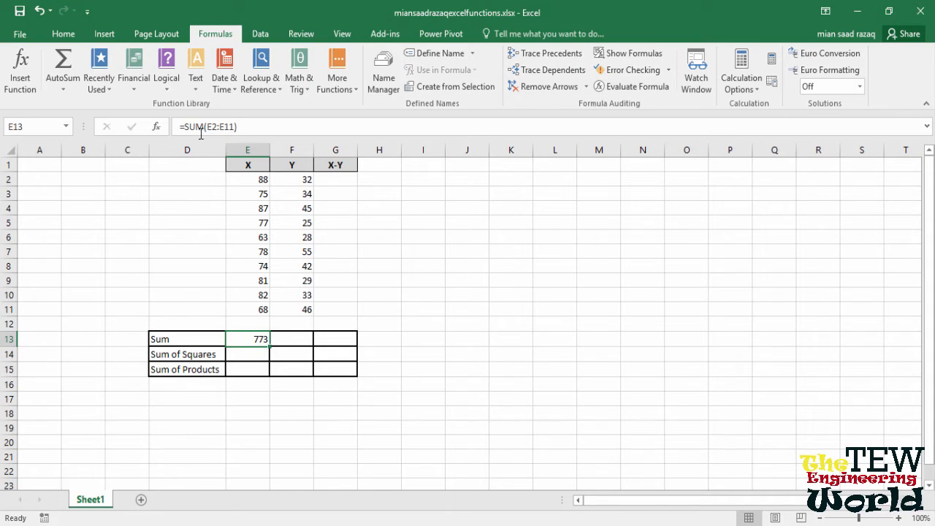
pyautogui.moveTo(158, 224)
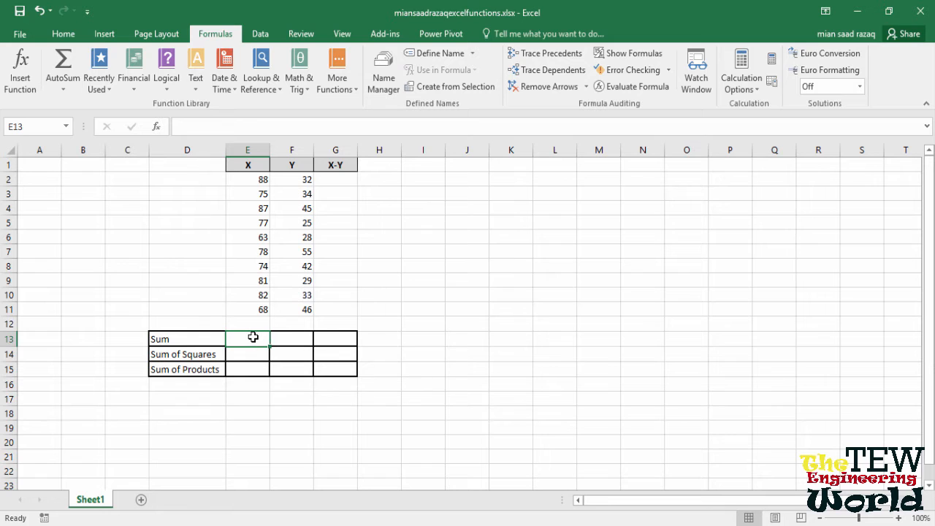
# Retype =sum( over the X values E2:E11 in the X Sum cell, giving 773.
pyautogui.write('=')
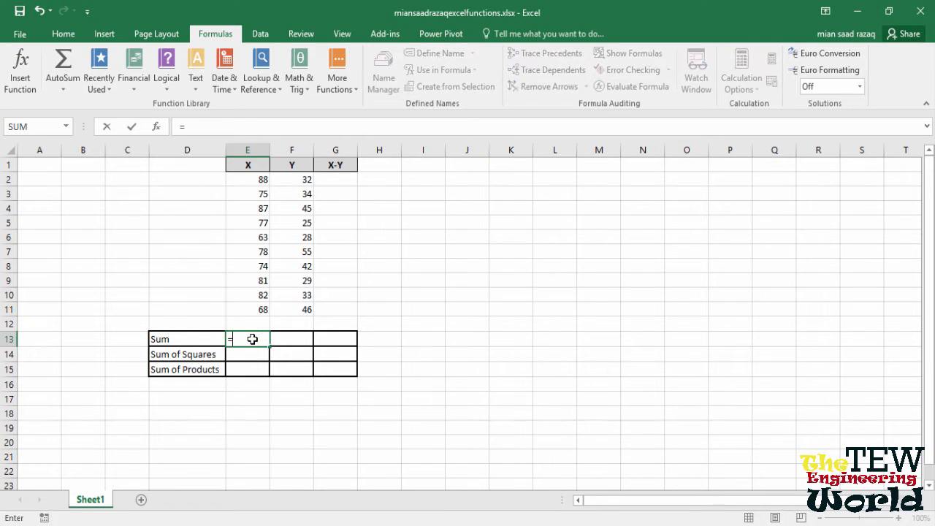
pyautogui.write('s')
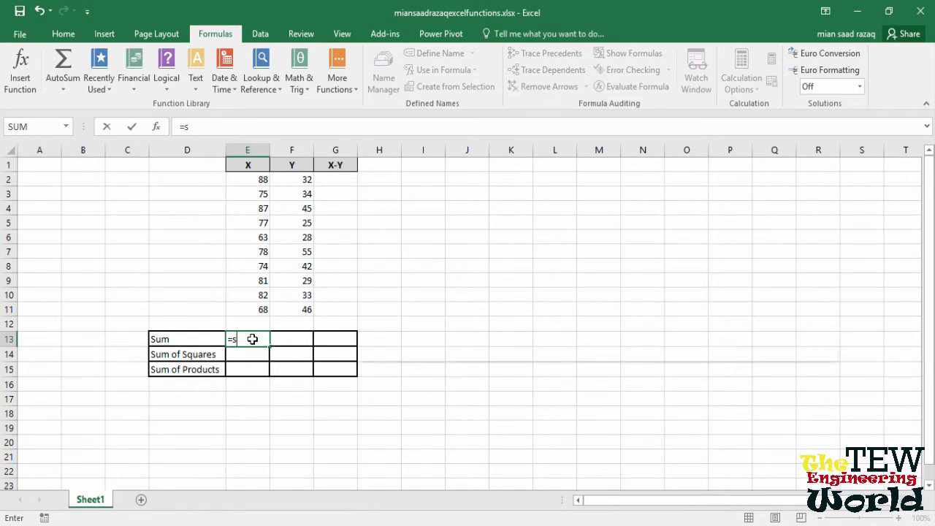
pyautogui.write('u')
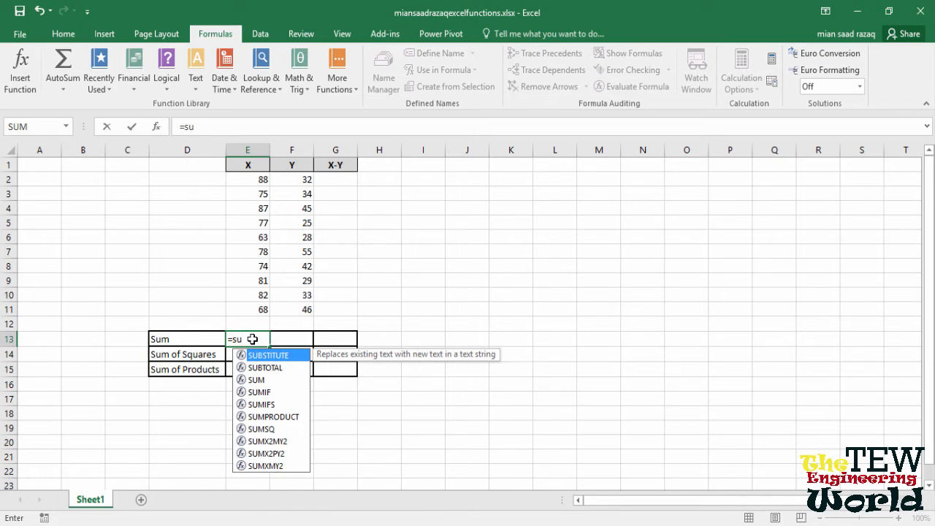
pyautogui.write('m')
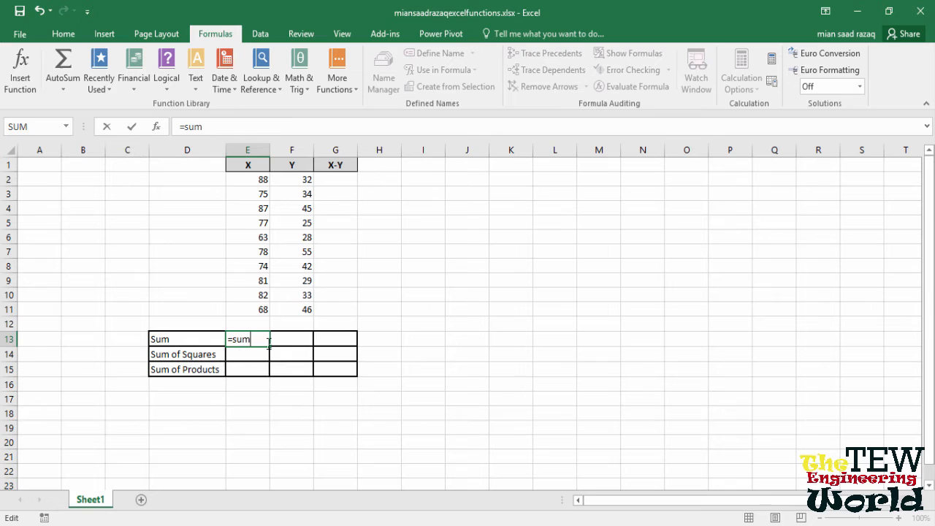
pyautogui.moveTo(249, 178); pyautogui.dragTo(248, 310)
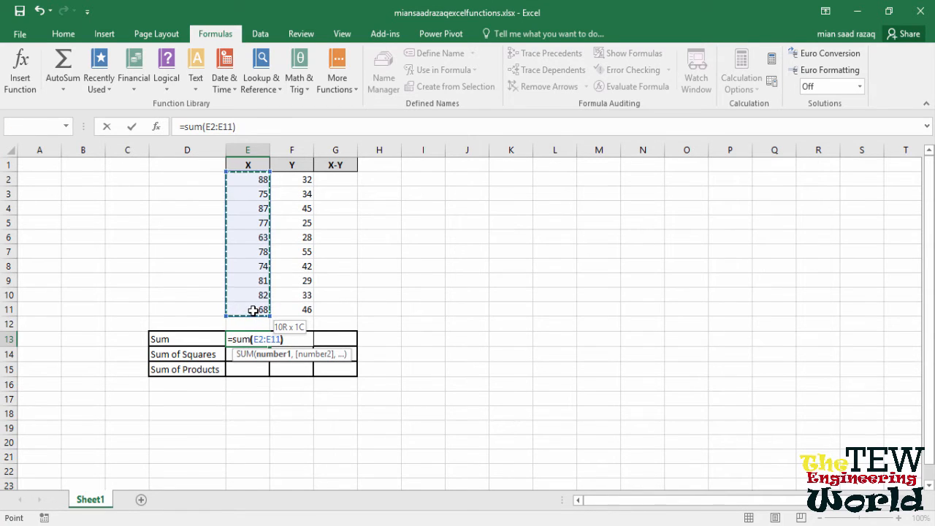
pyautogui.press('Enter')
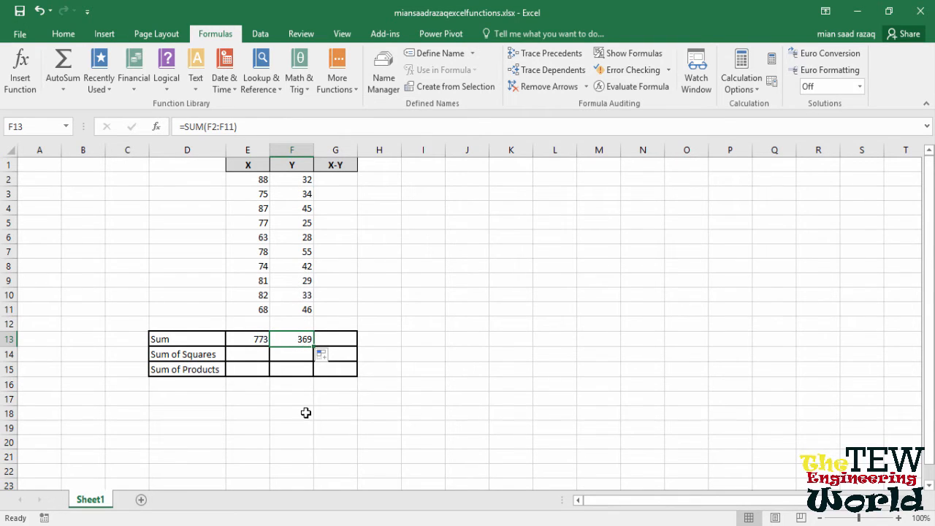
pyautogui.moveTo(304, 415)
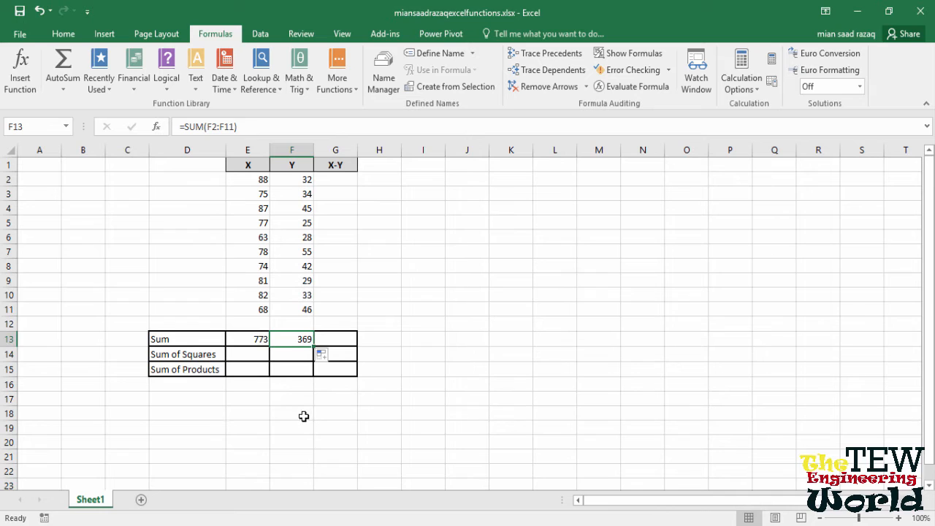
pyautogui.moveTo(257, 416)
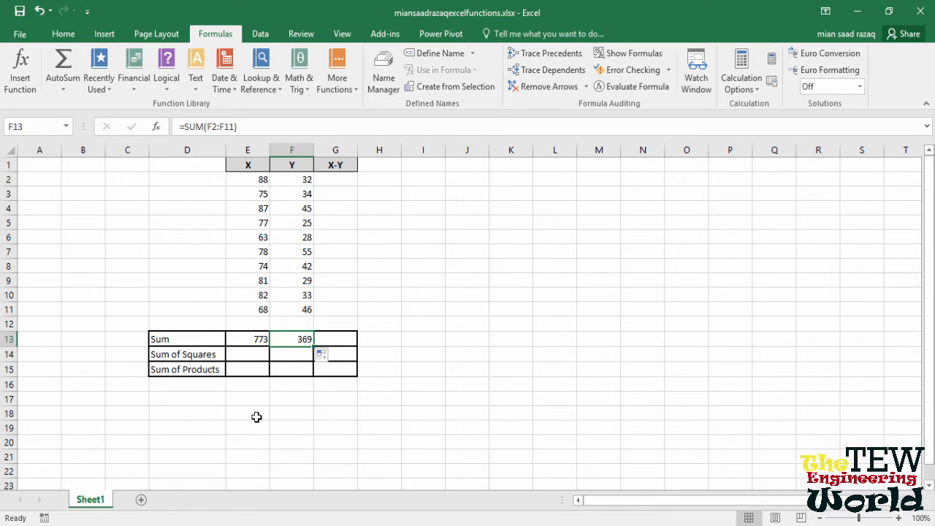
pyautogui.moveTo(219, 406)
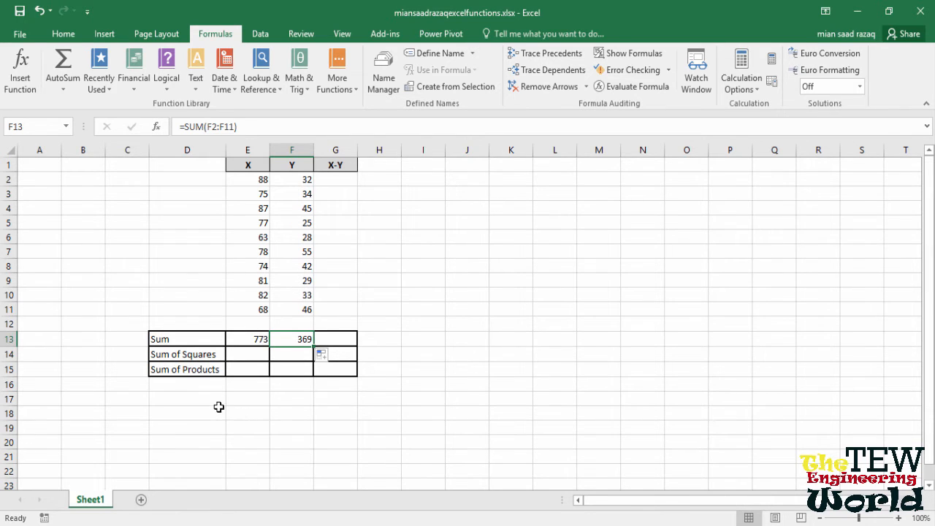
# Insert a SUMSQ formula over the X values in the X Sum of Squares cell, showing 60305.
pyautogui.click(247, 355)
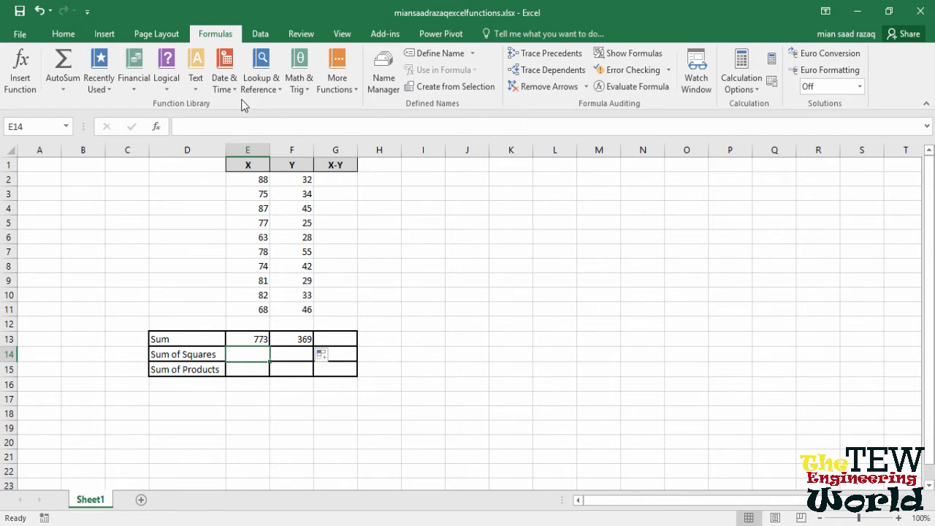
pyautogui.click(298, 70)
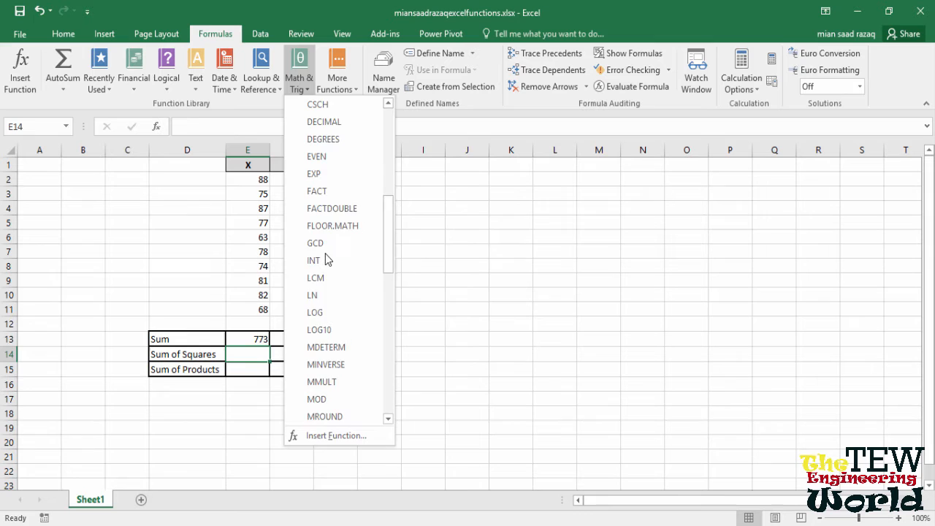
pyautogui.scroll(-3)
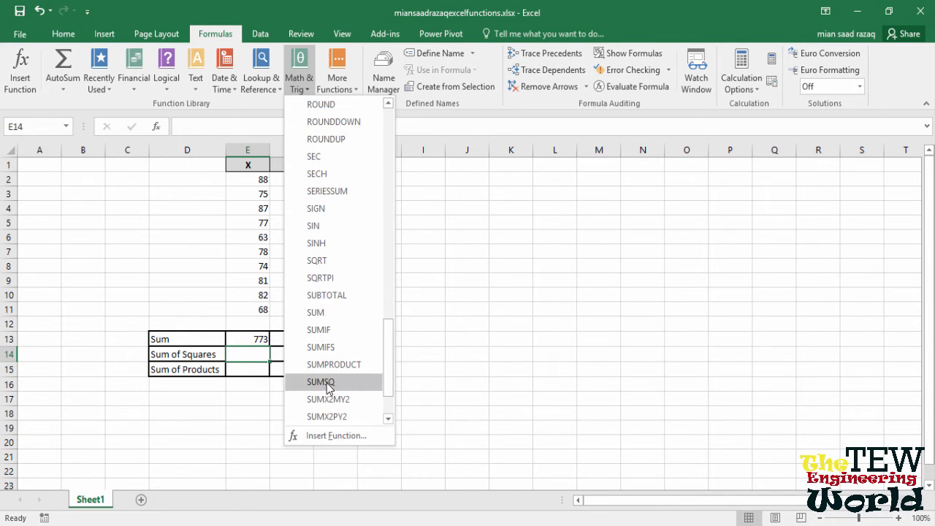
pyautogui.click(320, 382)
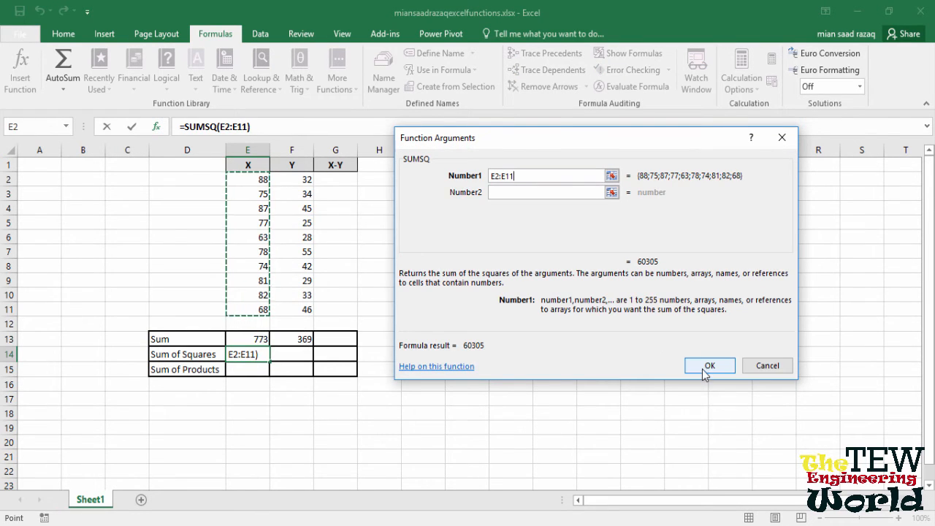
pyautogui.click(709, 366)
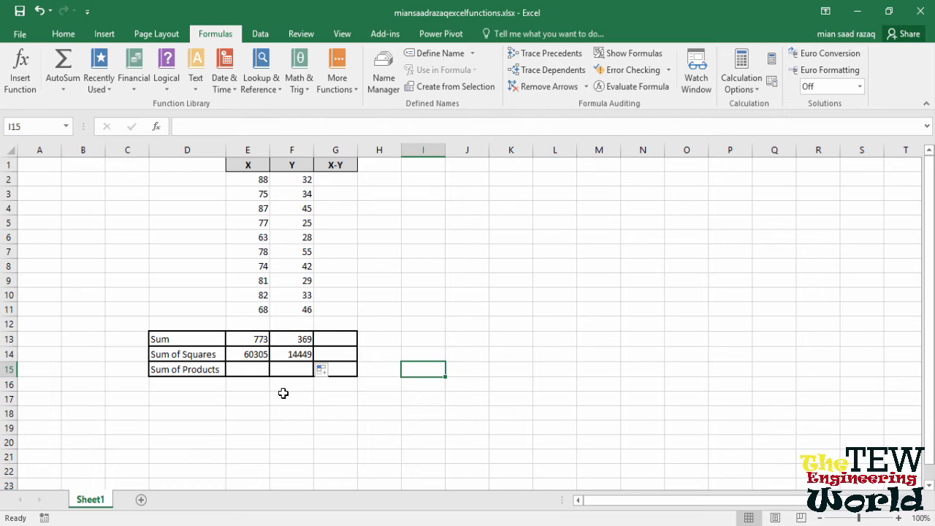
# Insert SUMPRODUCT of the X values E2:E11 and Y values F2:F11 under Y, showing 28551.
pyautogui.click(292, 368)
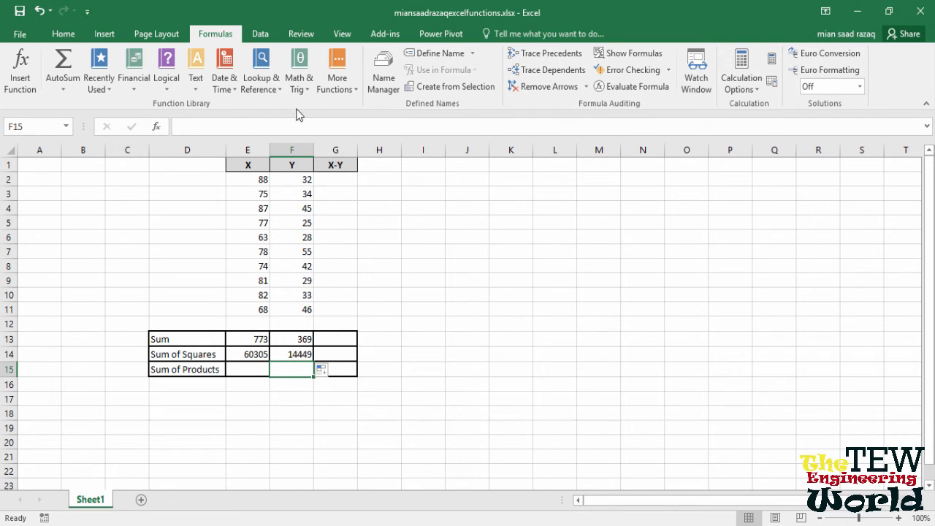
pyautogui.click(298, 70)
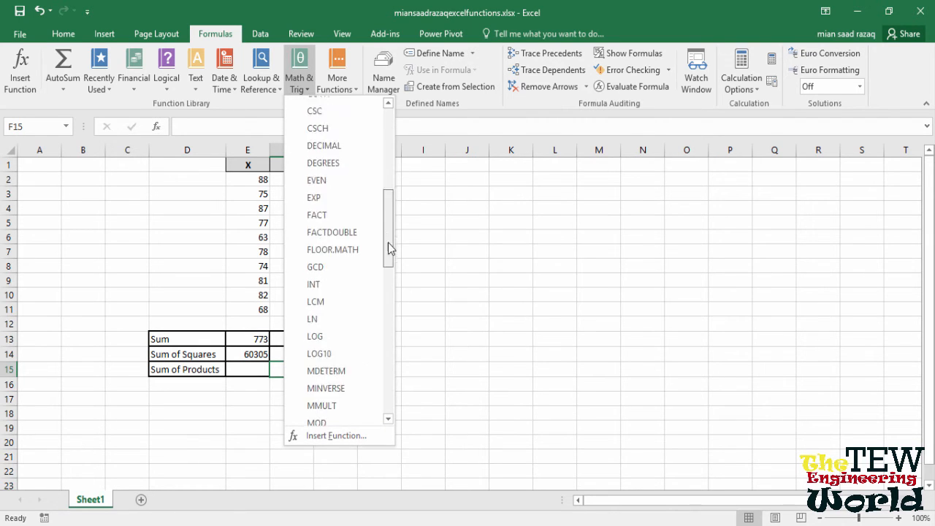
pyautogui.scroll(-3)
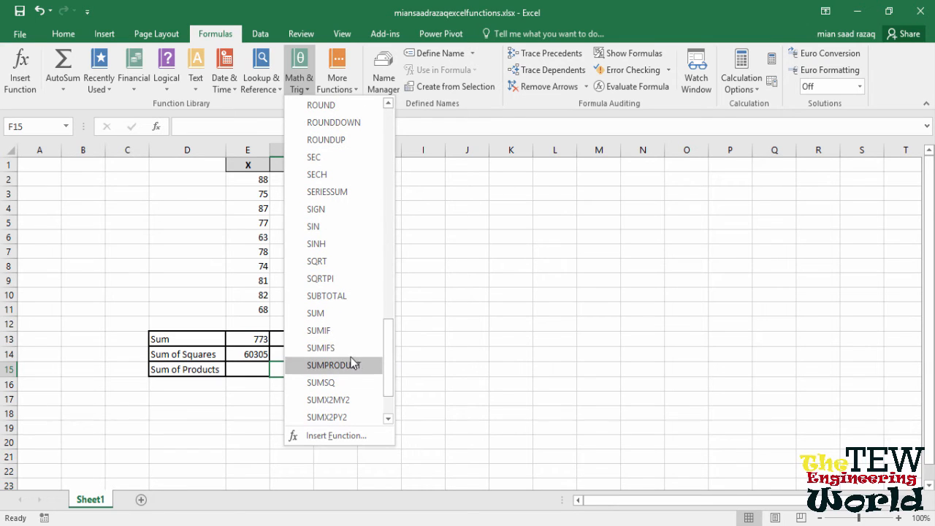
pyautogui.click(334, 365)
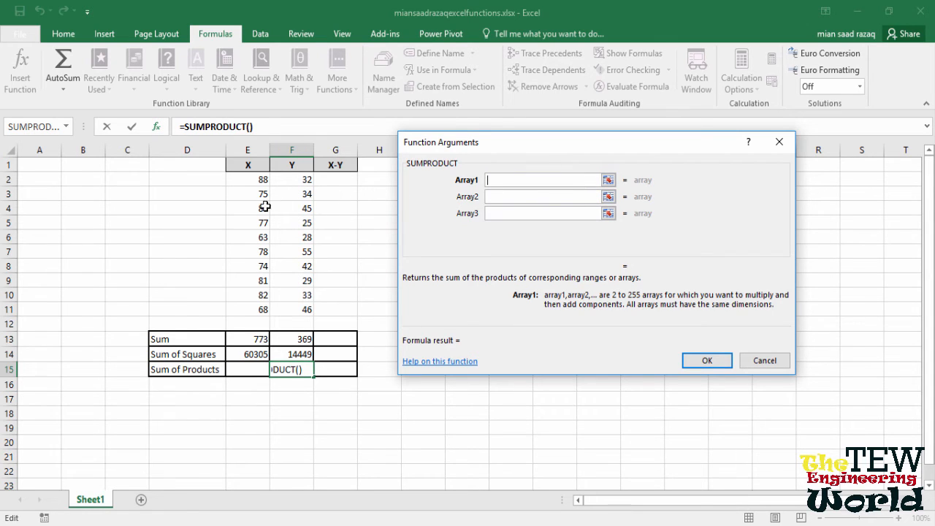
pyautogui.moveTo(247, 179); pyautogui.dragTo(247, 310)
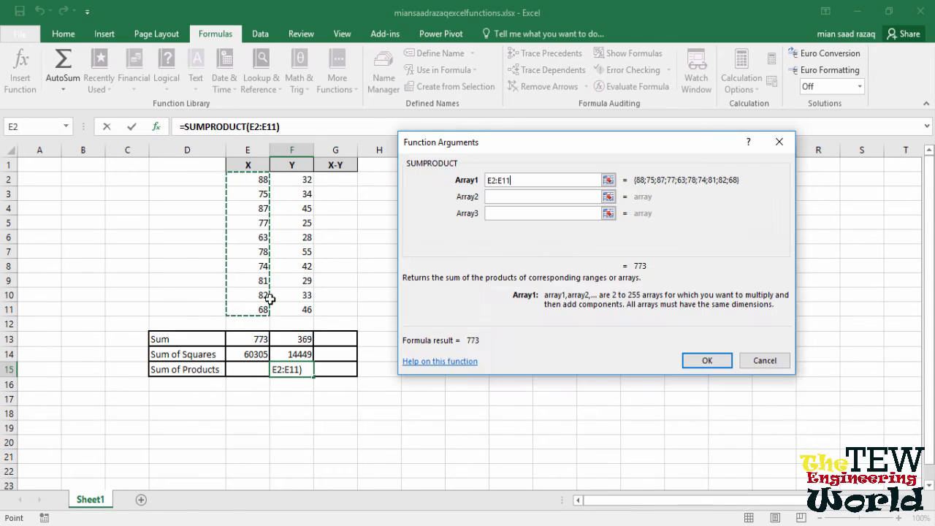
pyautogui.click(542, 196)
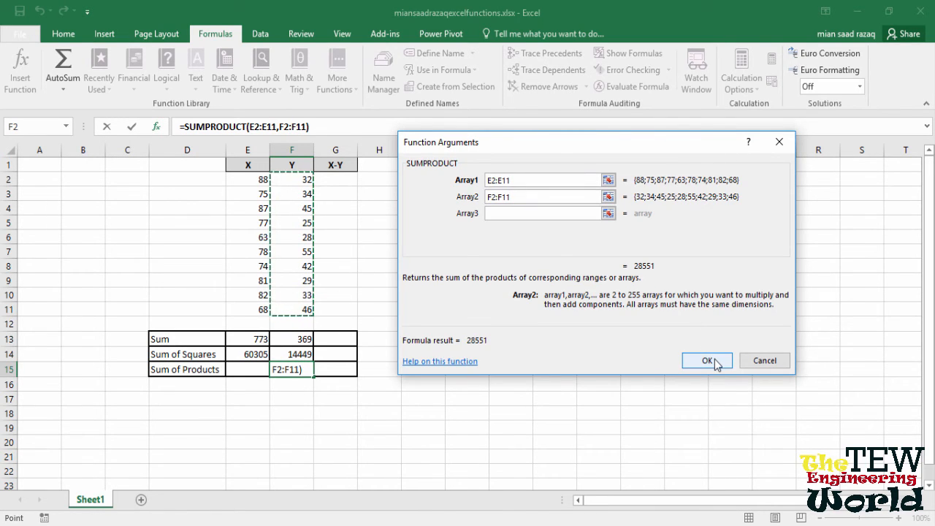
pyautogui.click(708, 360)
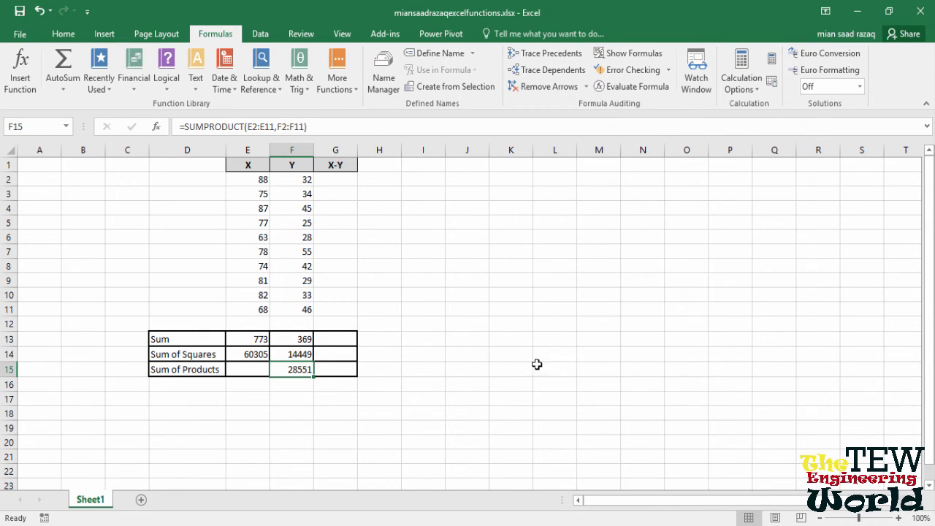
pyautogui.moveTo(316, 401)
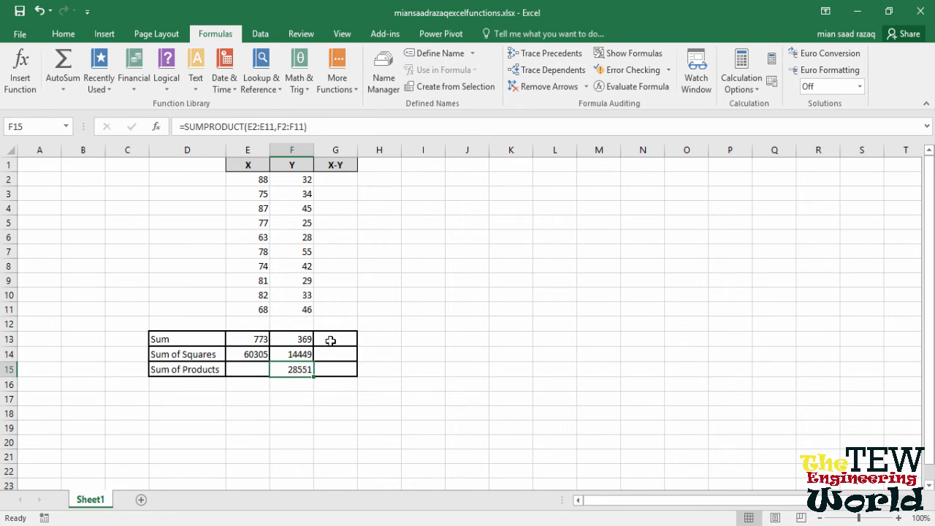
pyautogui.moveTo(338, 222)
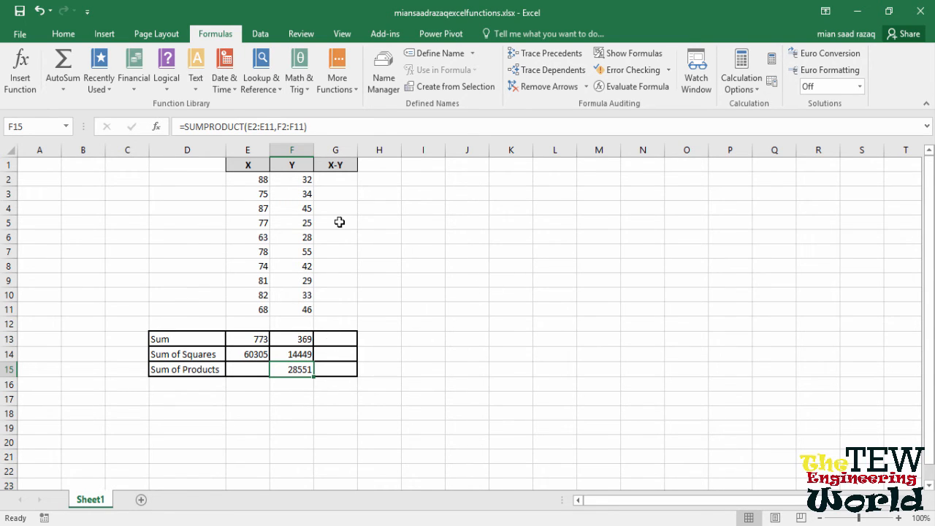
# Enter a formula subtracting the first Y from the first X in G2, showing 56.
pyautogui.click(336, 178)
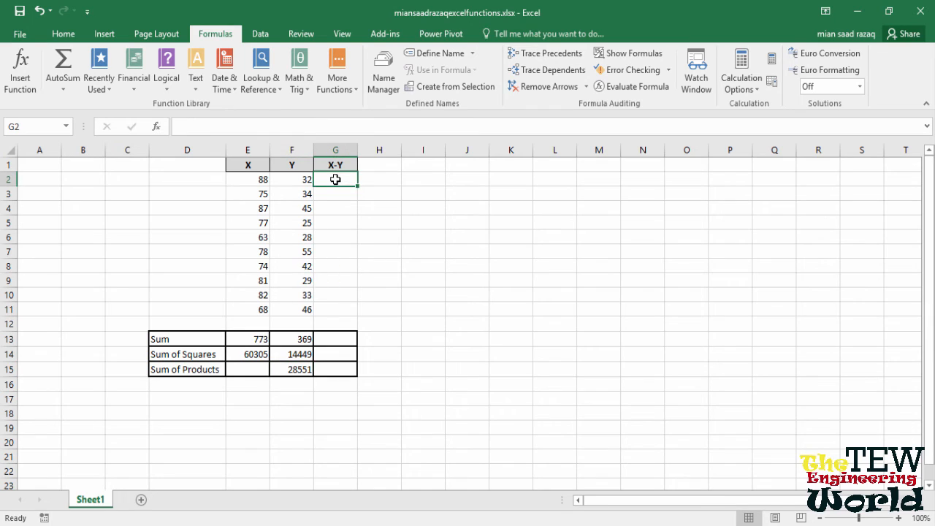
pyautogui.write('=')
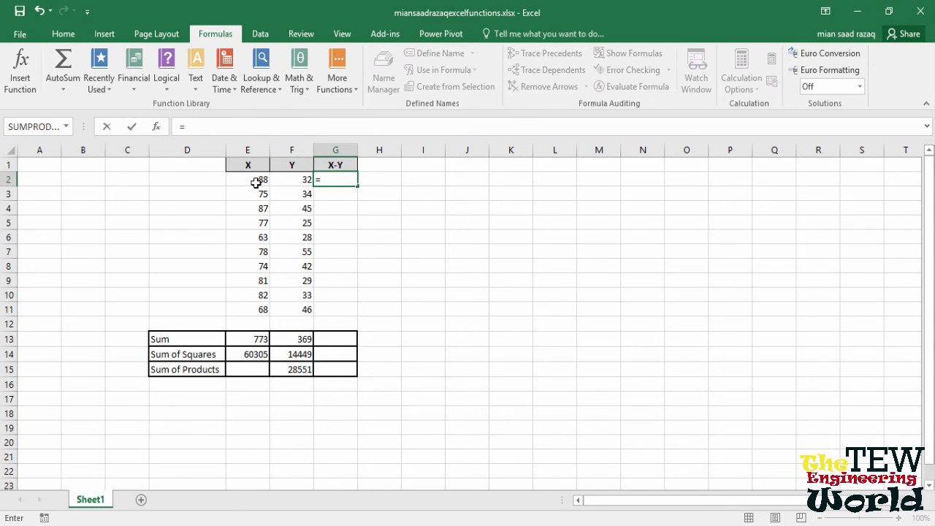
pyautogui.click(247, 178)
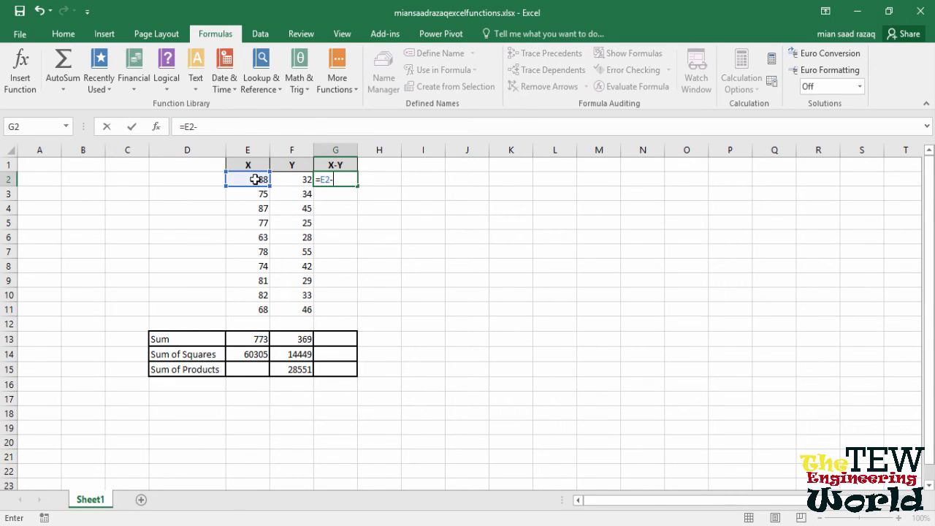
pyautogui.click(292, 179)
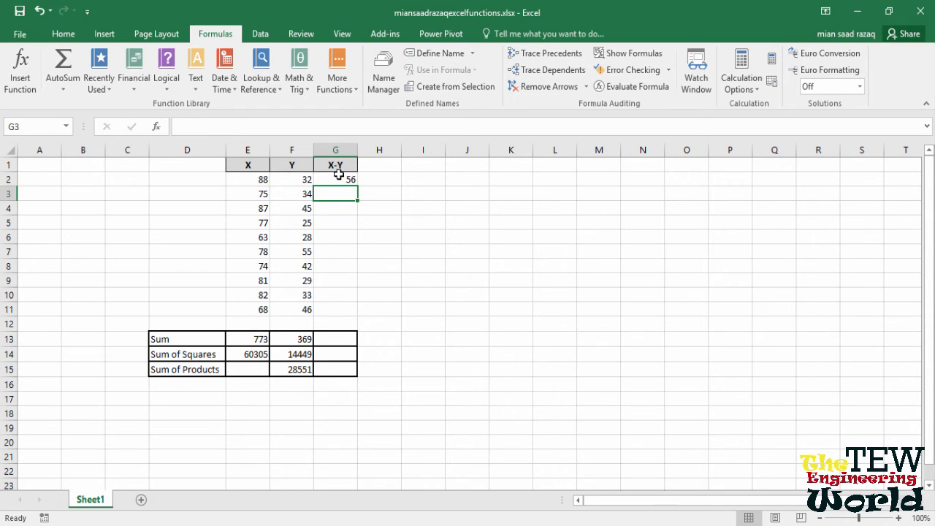
pyautogui.click(336, 179)
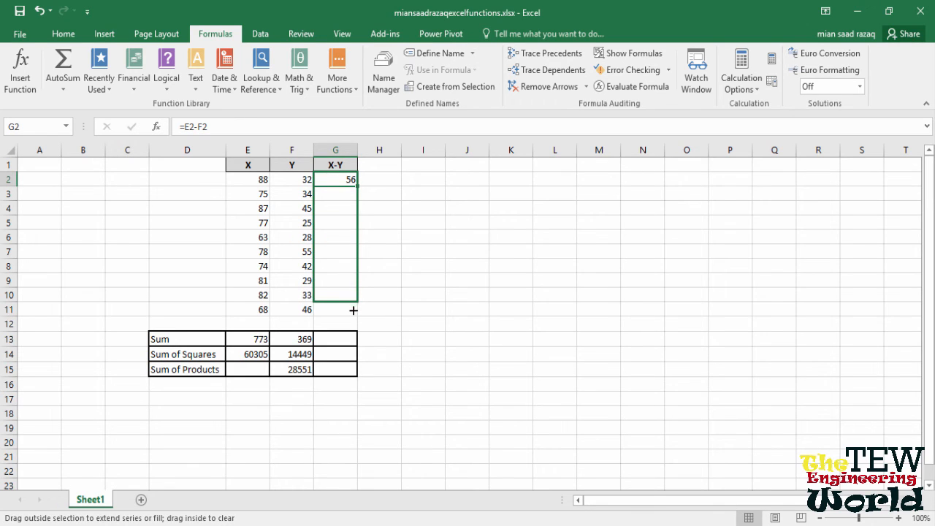
pyautogui.moveTo(354, 185); pyautogui.dragTo(354, 310)
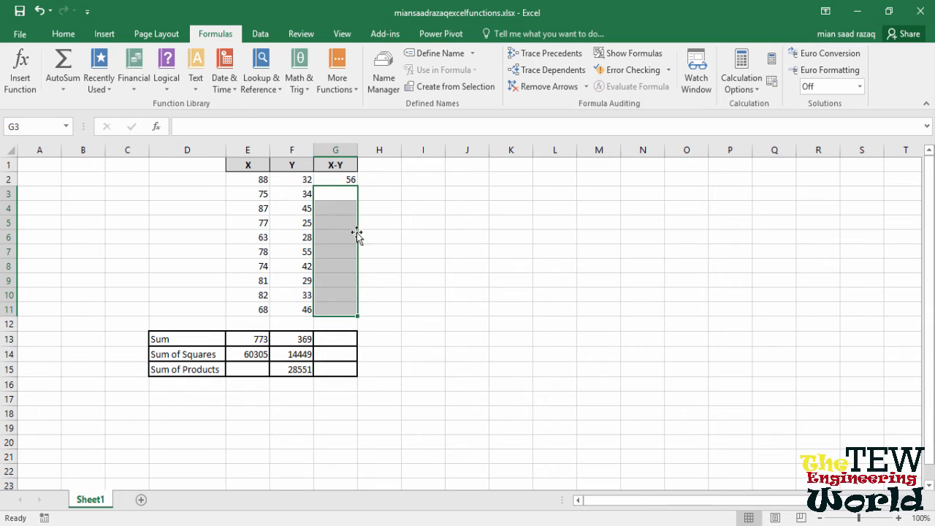
pyautogui.click(336, 193)
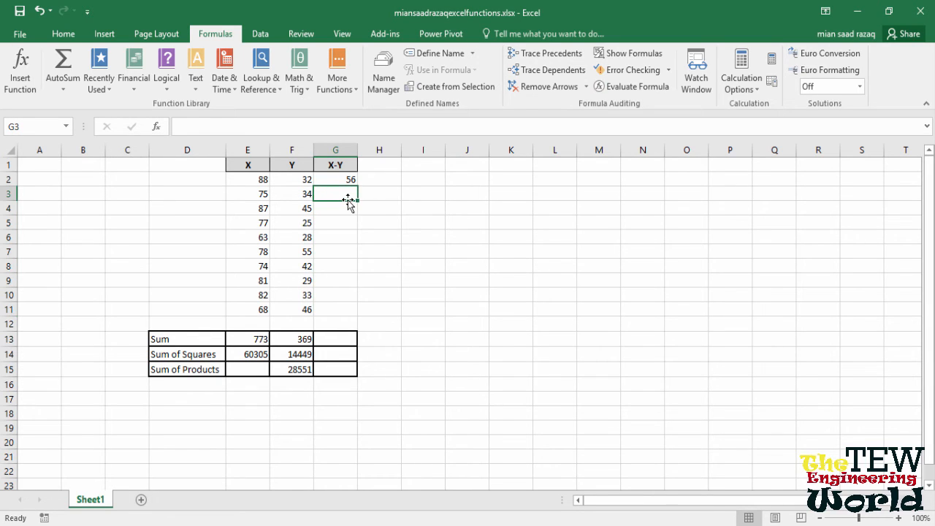
# Copy the subtraction formula from G2 down to G11, giving differences 56 down to 22.
pyautogui.click(336, 179)
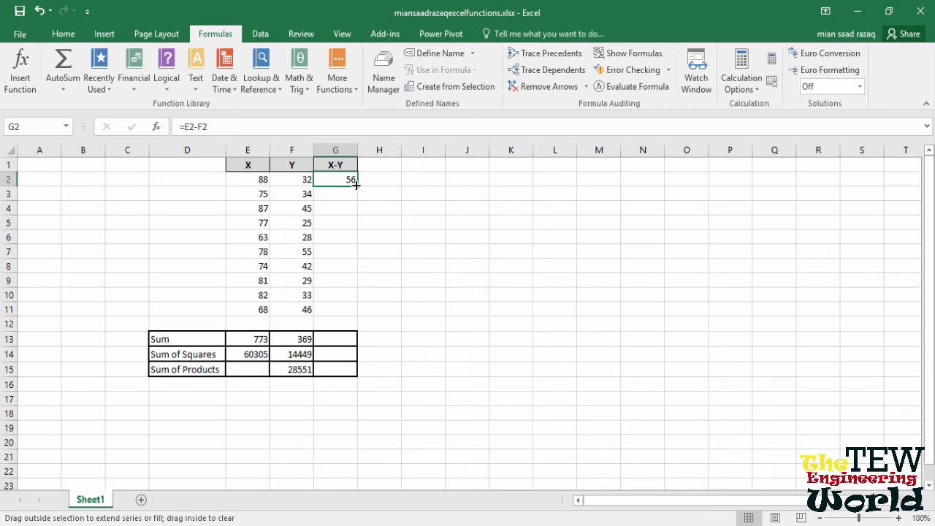
pyautogui.moveTo(357, 178); pyautogui.dragTo(336, 310)
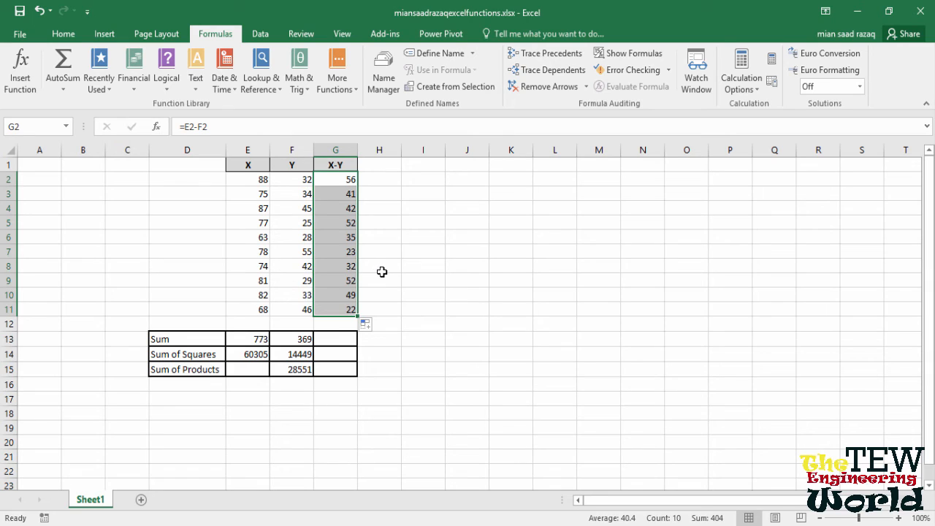
pyautogui.moveTo(406, 270)
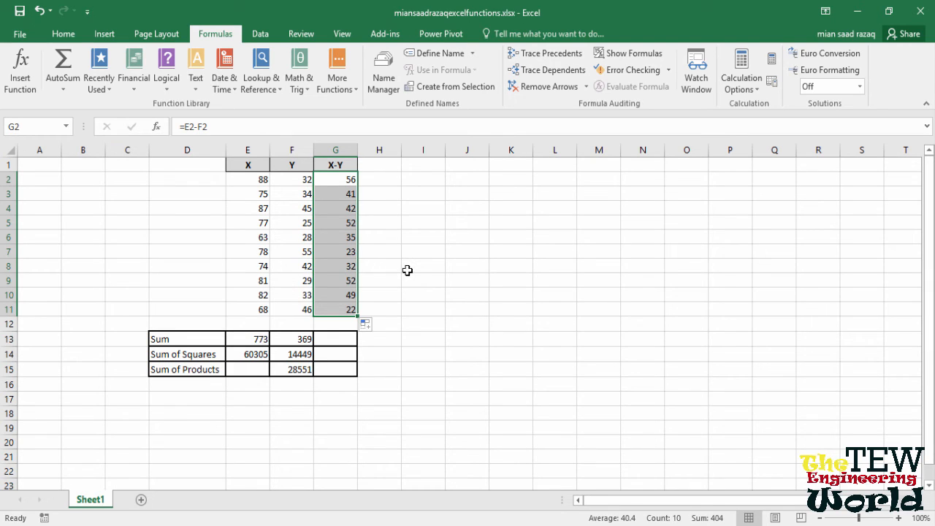
pyautogui.moveTo(400, 273)
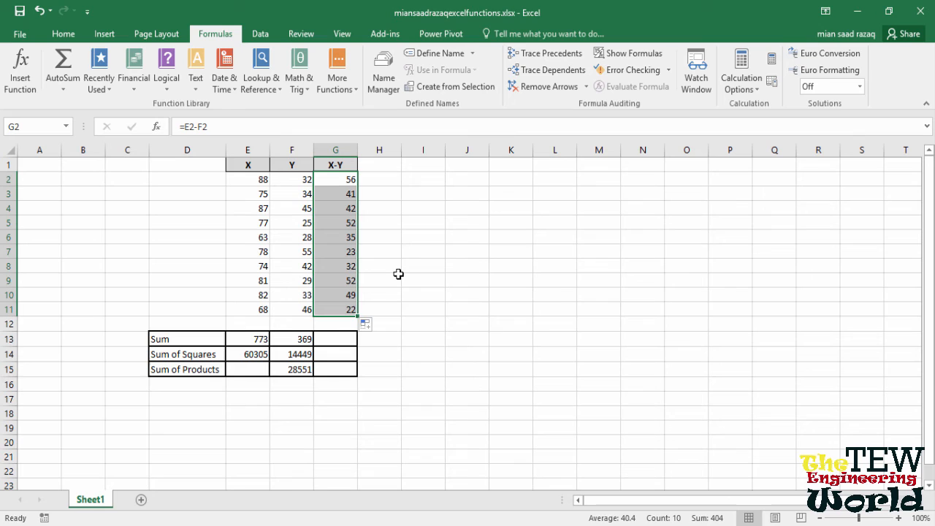
pyautogui.click(336, 178)
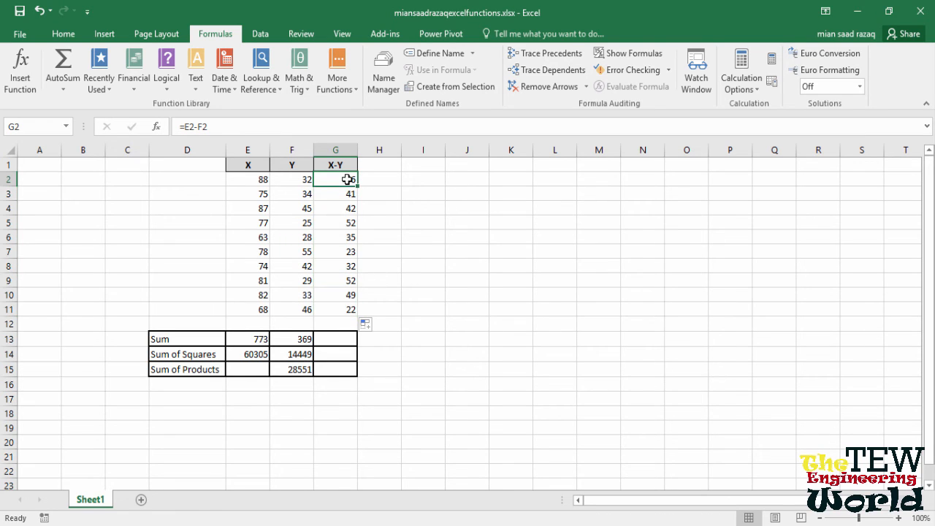
pyautogui.moveTo(336, 179); pyautogui.dragTo(336, 309)
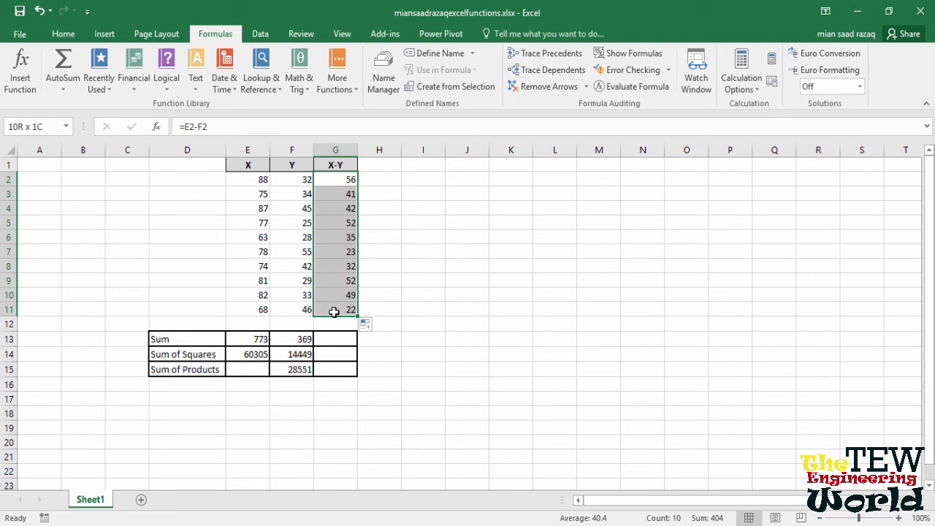
# Clear G2:G11 and enter the array formula =E2:E11-F2:F11 with Ctrl+Shift+Enter.
pyautogui.press('Delete')
pyautogui.write('=')
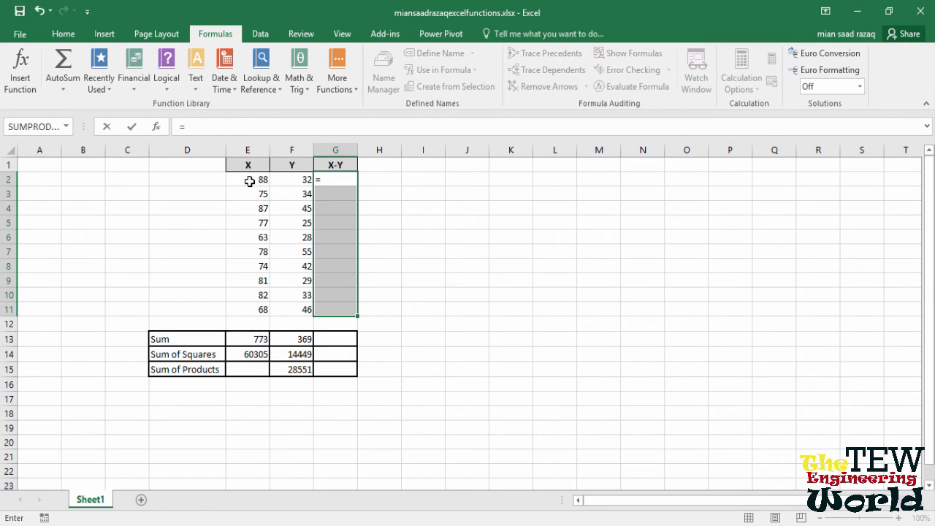
pyautogui.moveTo(249, 179); pyautogui.dragTo(248, 310)
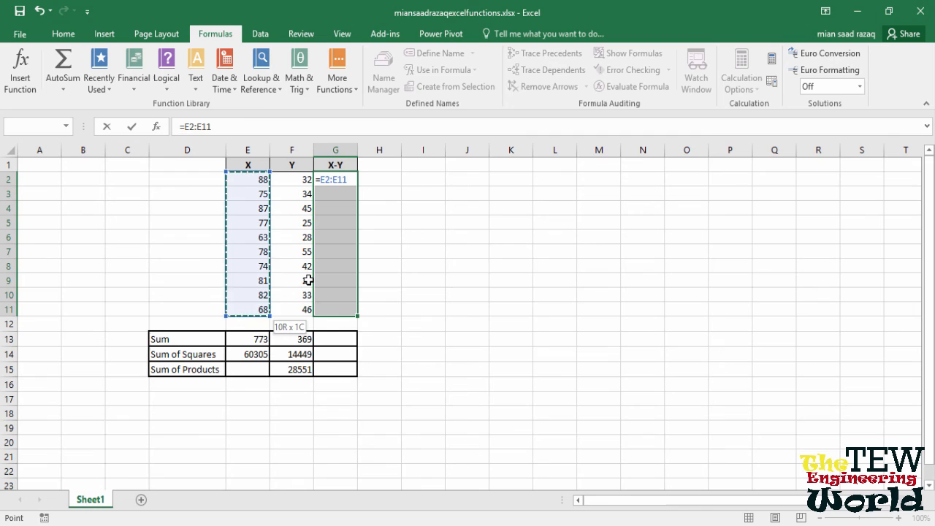
pyautogui.write('-F2:F11')
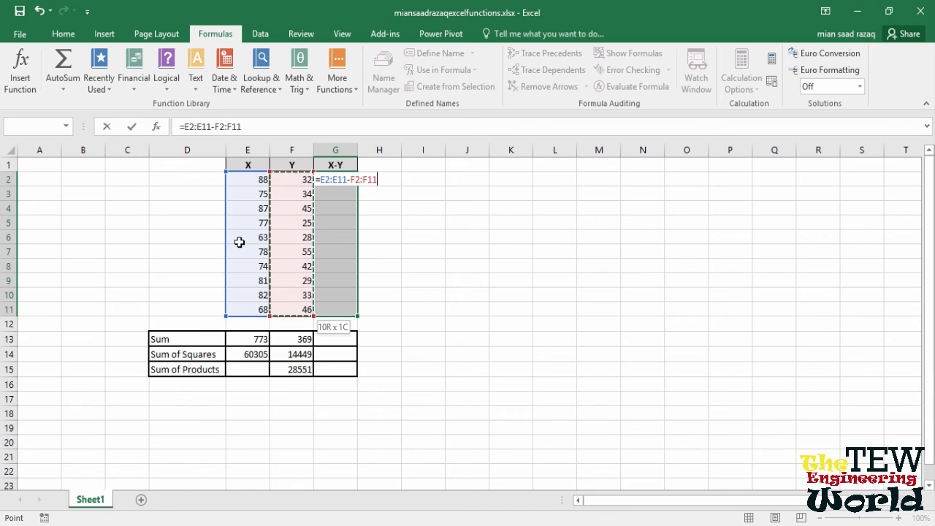
pyautogui.press('Ctrl+Shift+Enter')
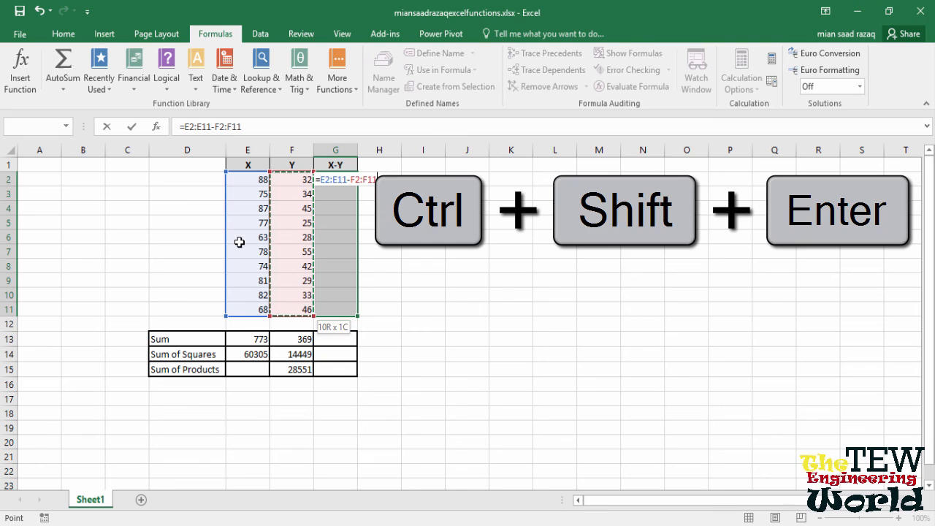
pyautogui.press('ctrl+shift+enter')
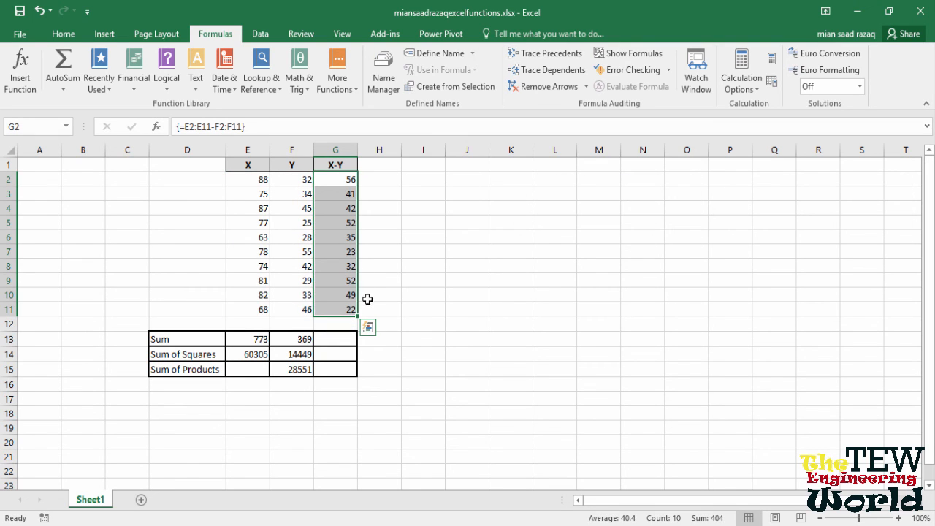
pyautogui.moveTo(369, 303)
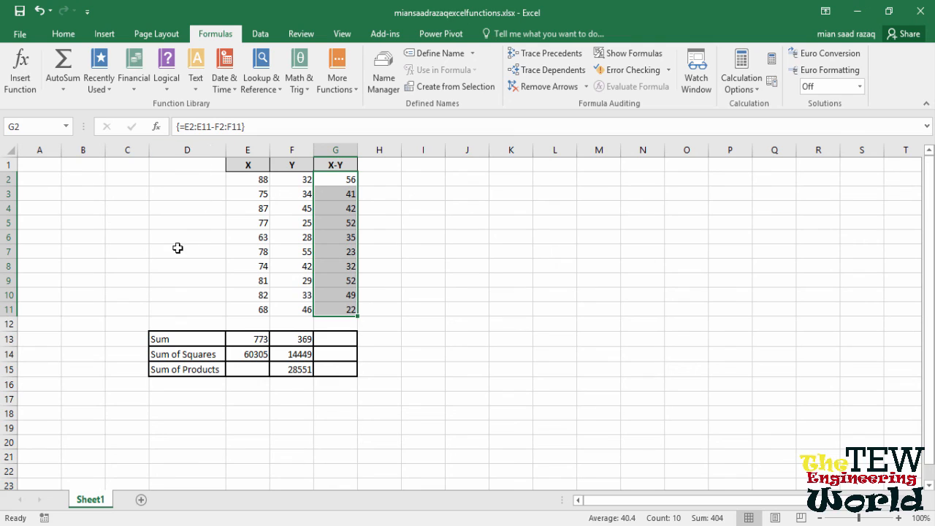
pyautogui.moveTo(152, 260)
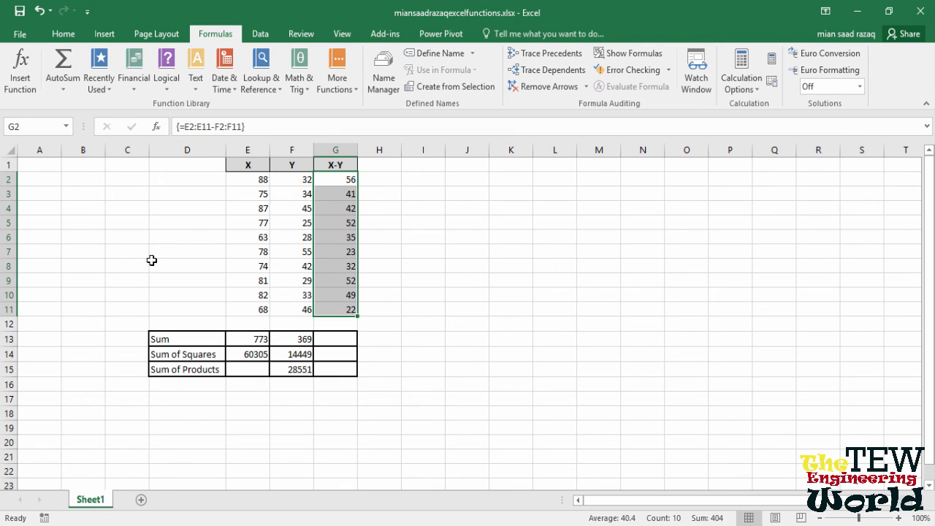